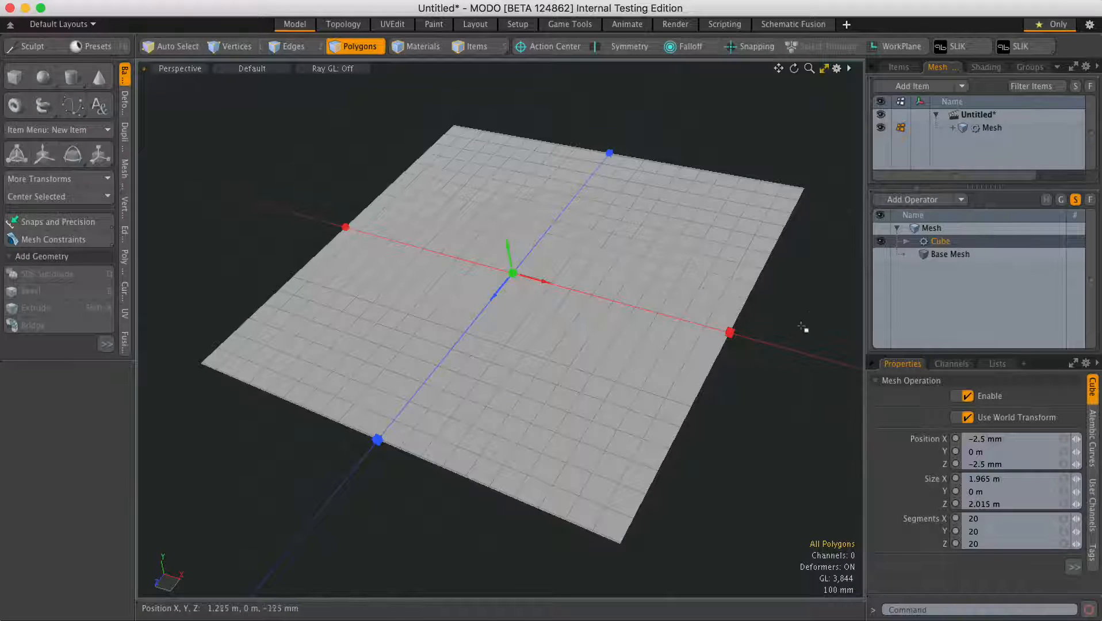
pyautogui.moveTo(819, 384)
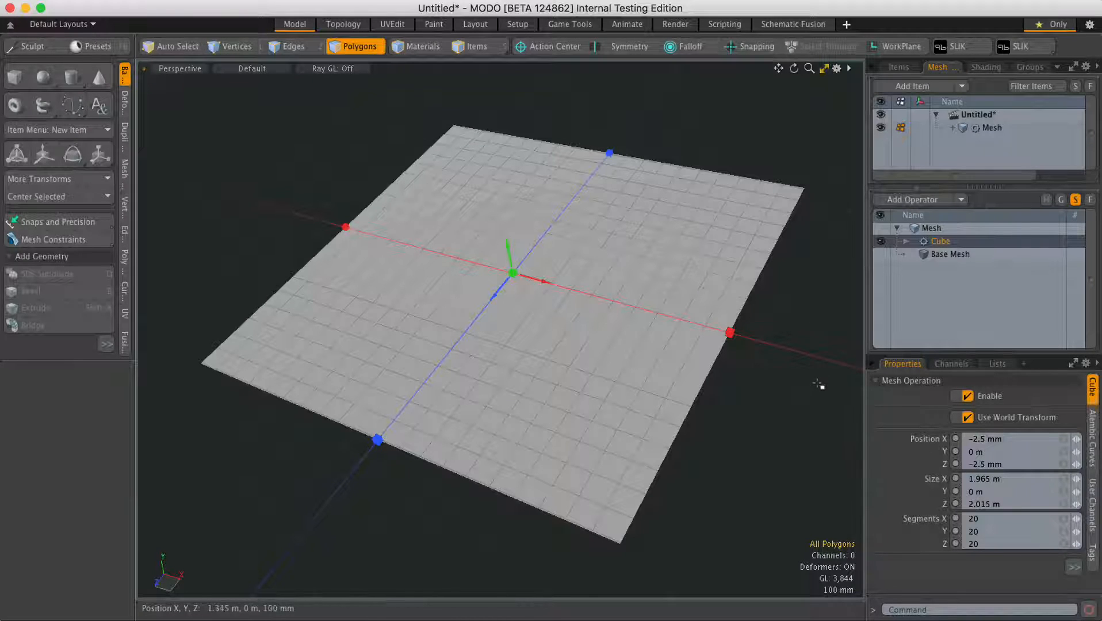
pyautogui.moveTo(779, 422)
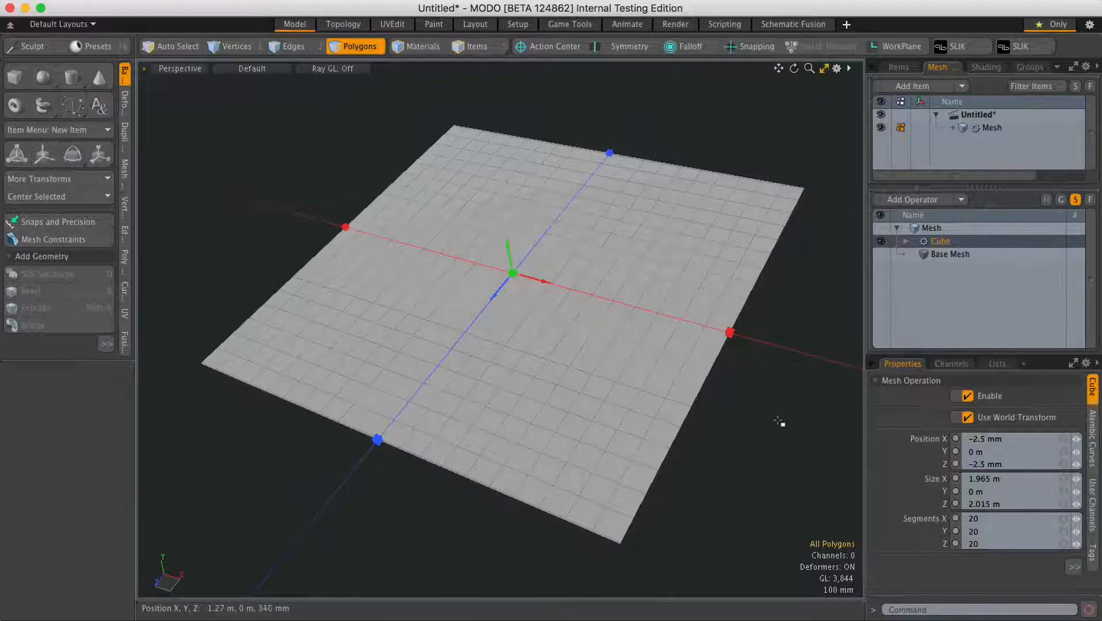
pyautogui.moveTo(782, 424)
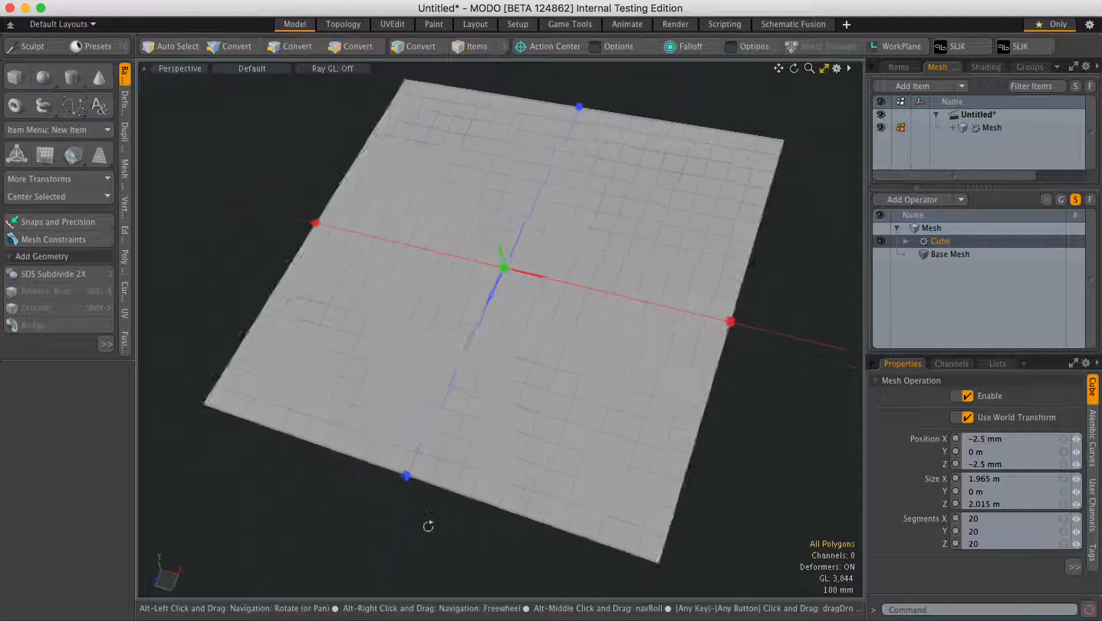
# - Add an Edge Extrude operator above the Cube from the Edge mesh operations
pyautogui.click(356, 46)
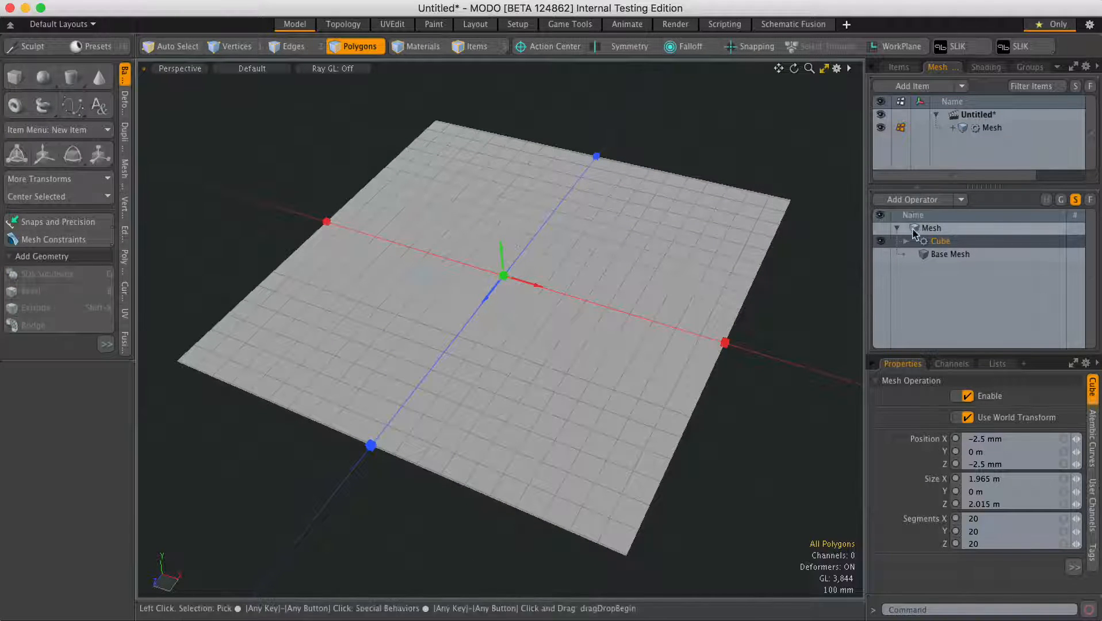
pyautogui.click(915, 199)
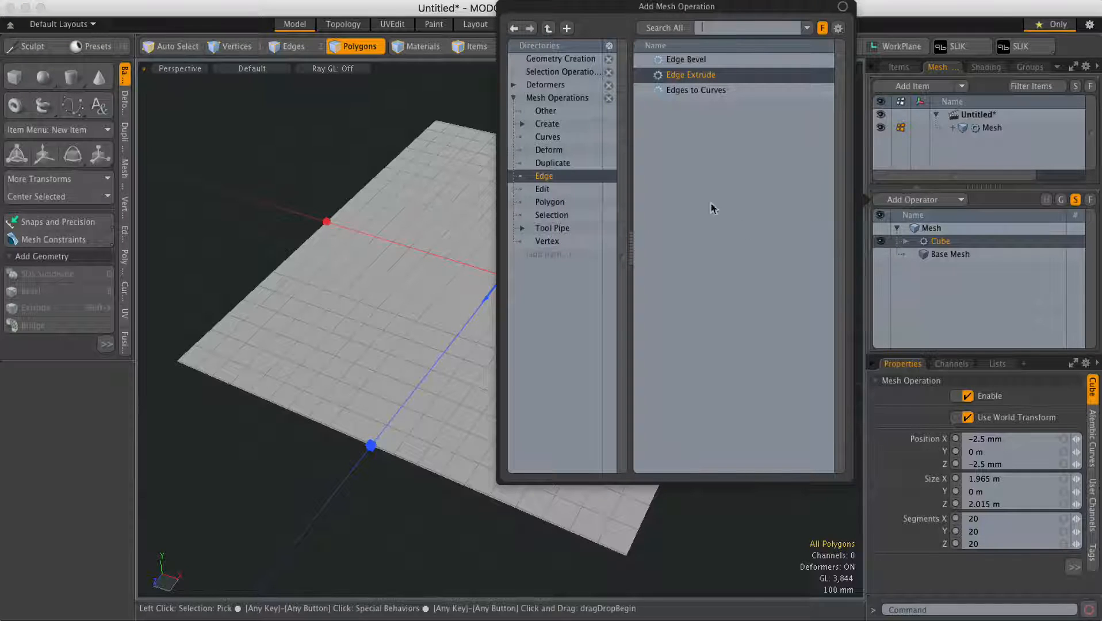
pyautogui.doubleClick(690, 75)
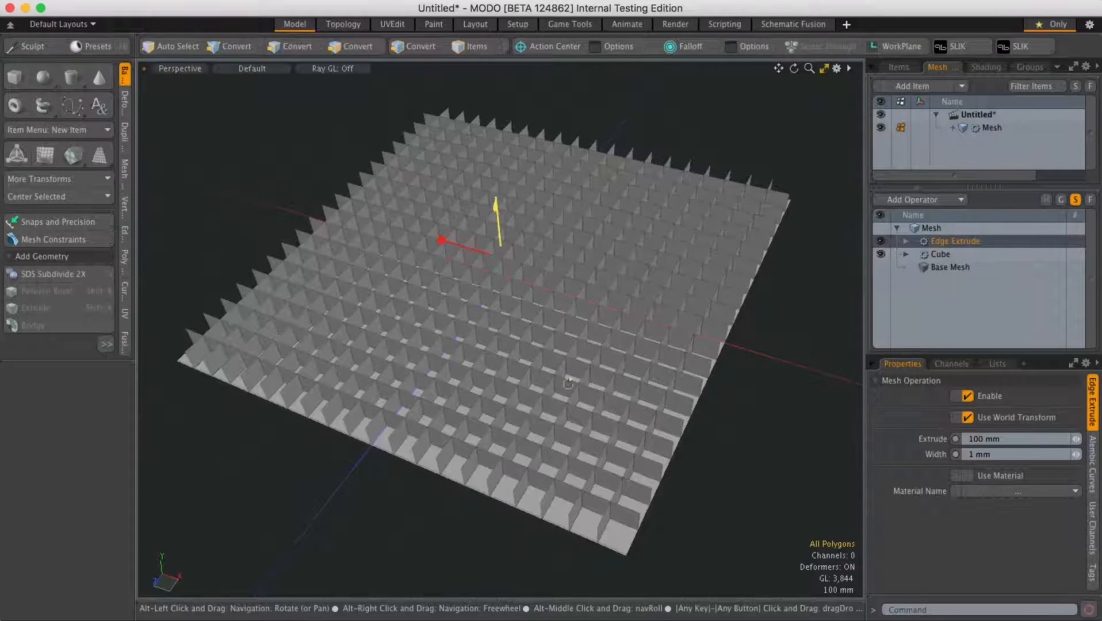
pyautogui.click(355, 47)
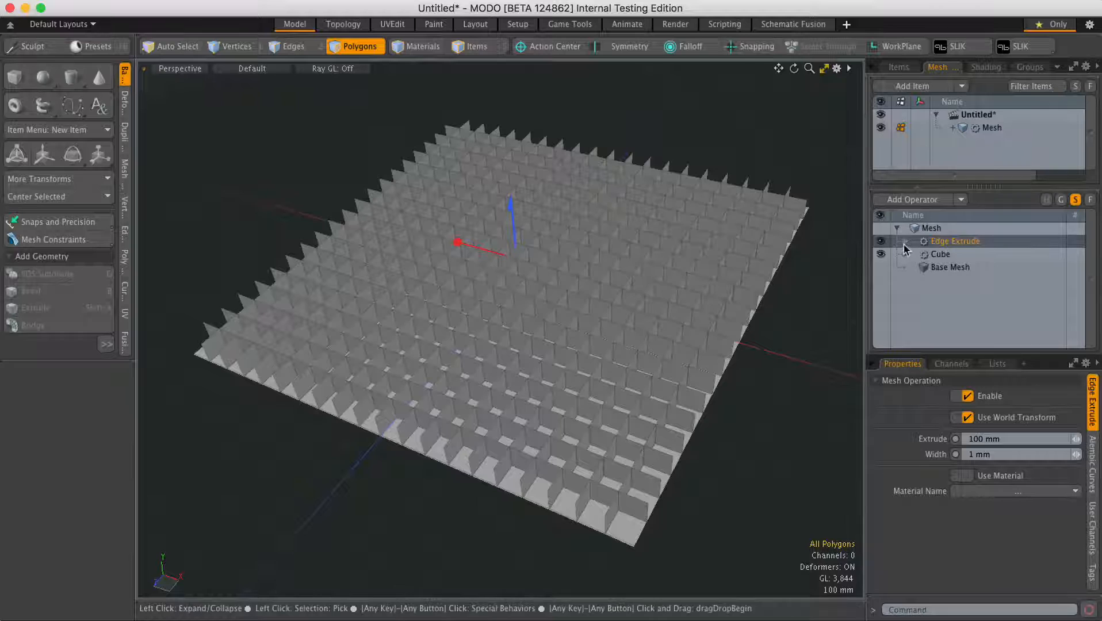
# - Drive Edge Extrude with Select By Falloff and open its falloff input list
pyautogui.click(906, 241)
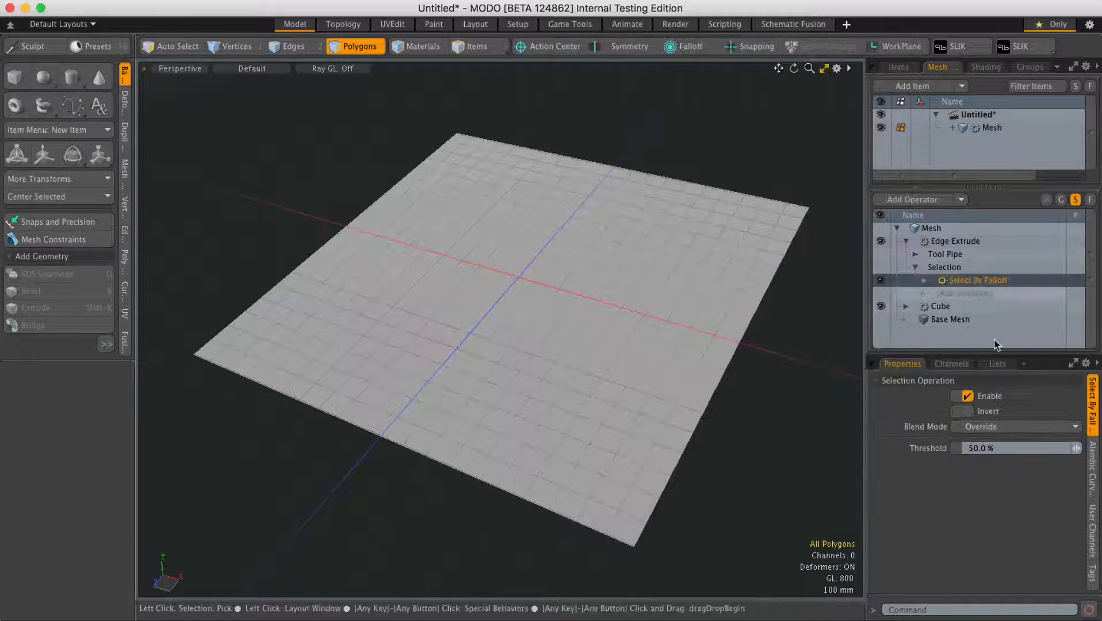
pyautogui.click(926, 279)
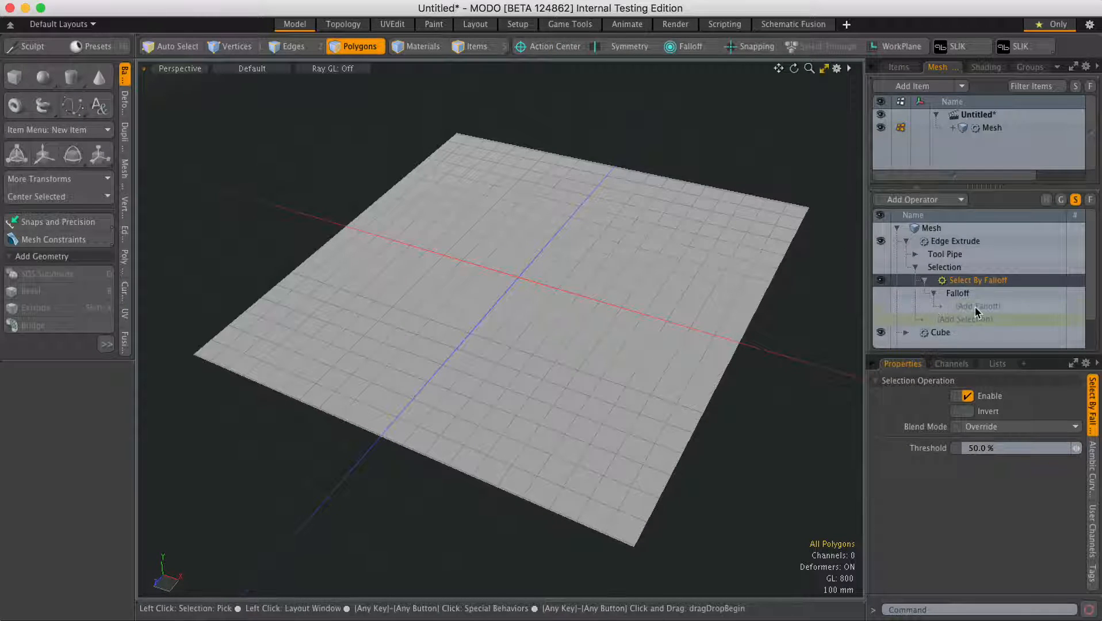
pyautogui.click(975, 305)
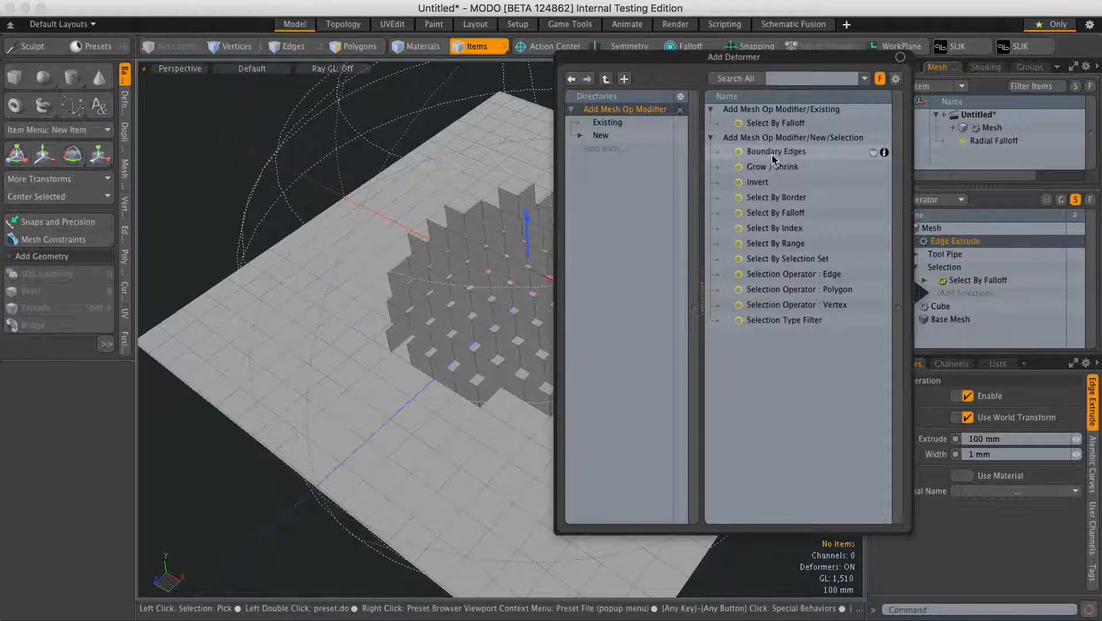
# - Add Boundary Edges above Select By Falloff, then select the Radial Falloff item
pyautogui.click(776, 152)
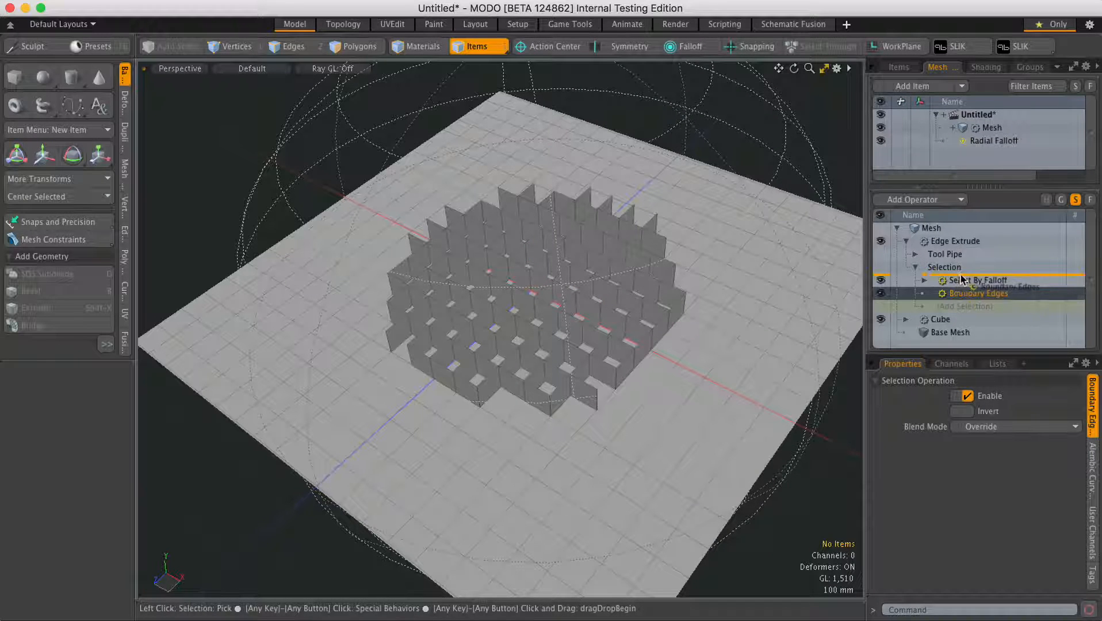
pyautogui.click(978, 280)
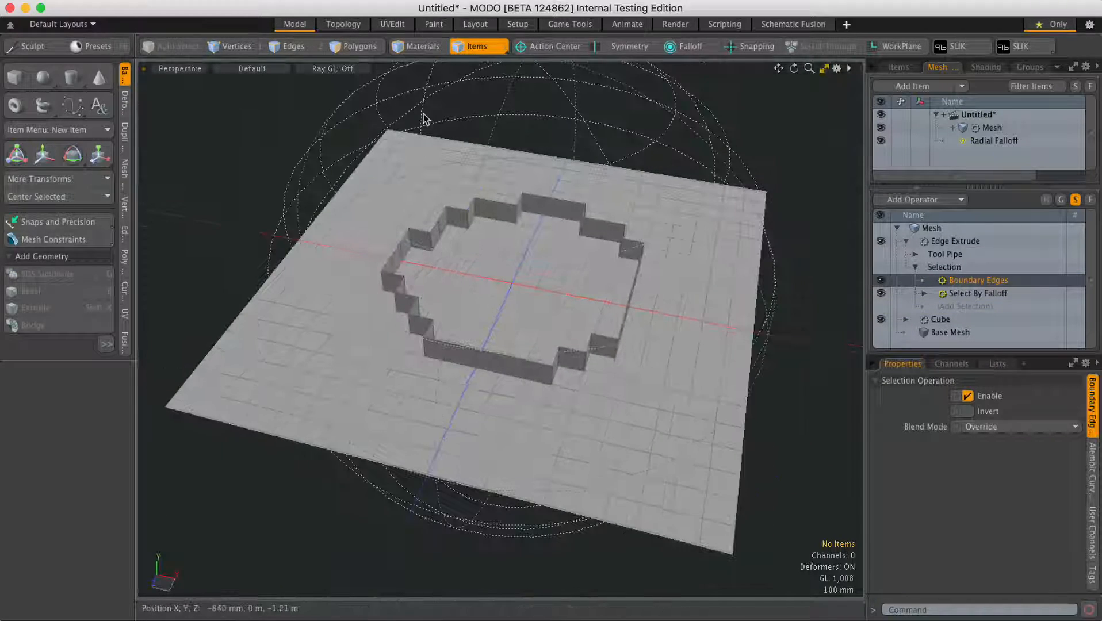
pyautogui.click(991, 140)
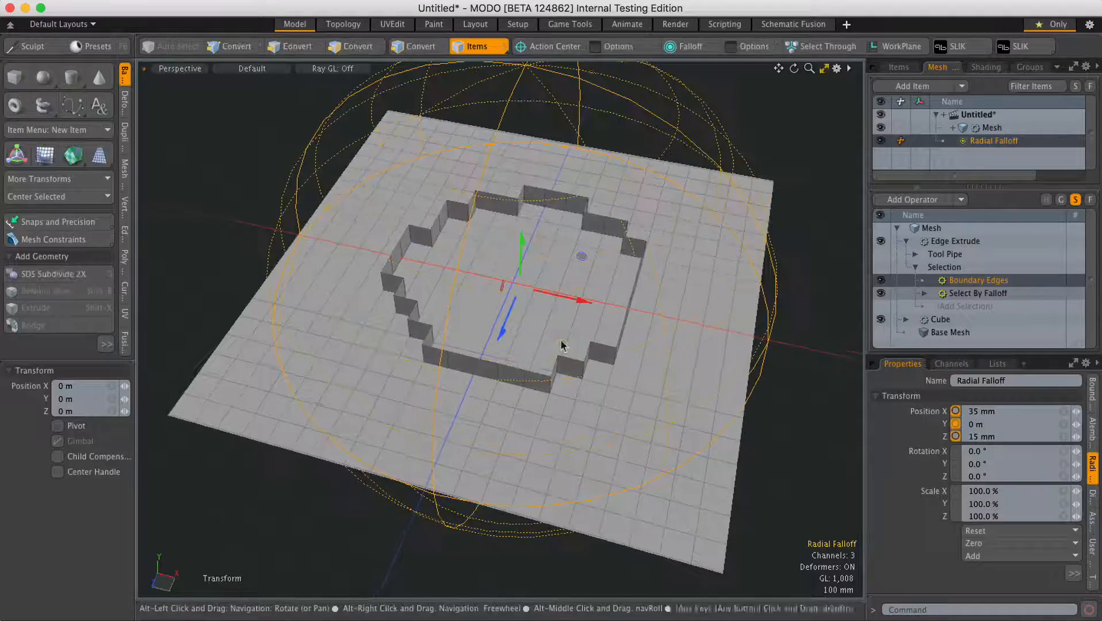